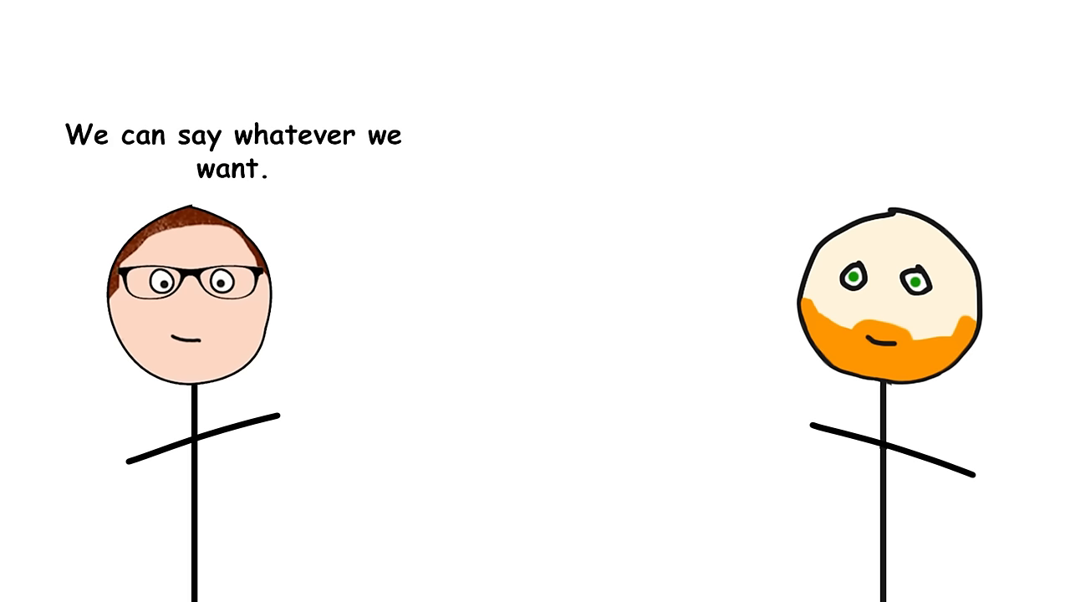
type("here")
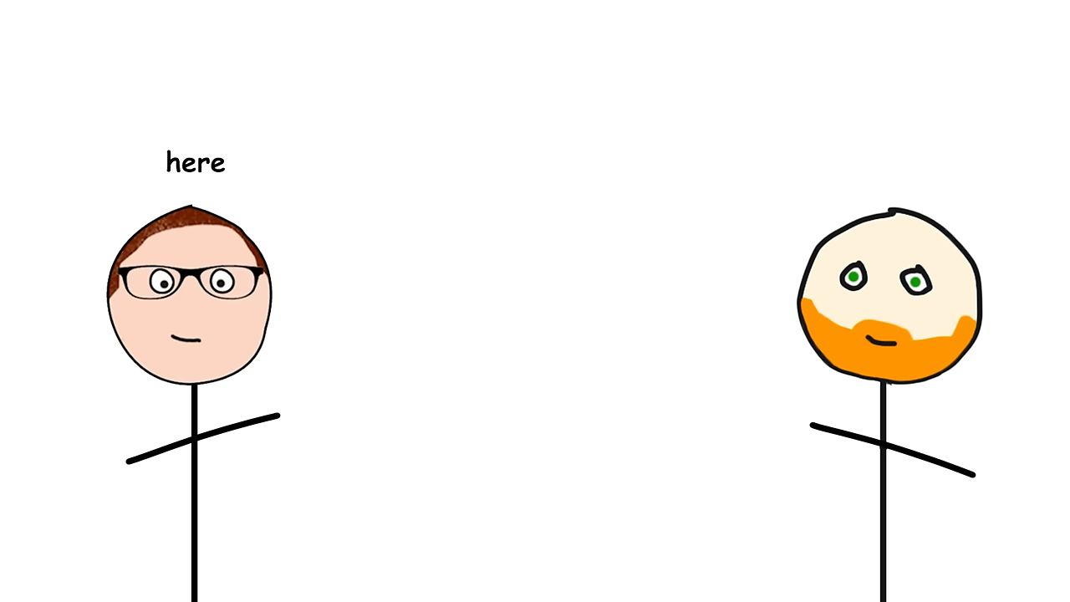